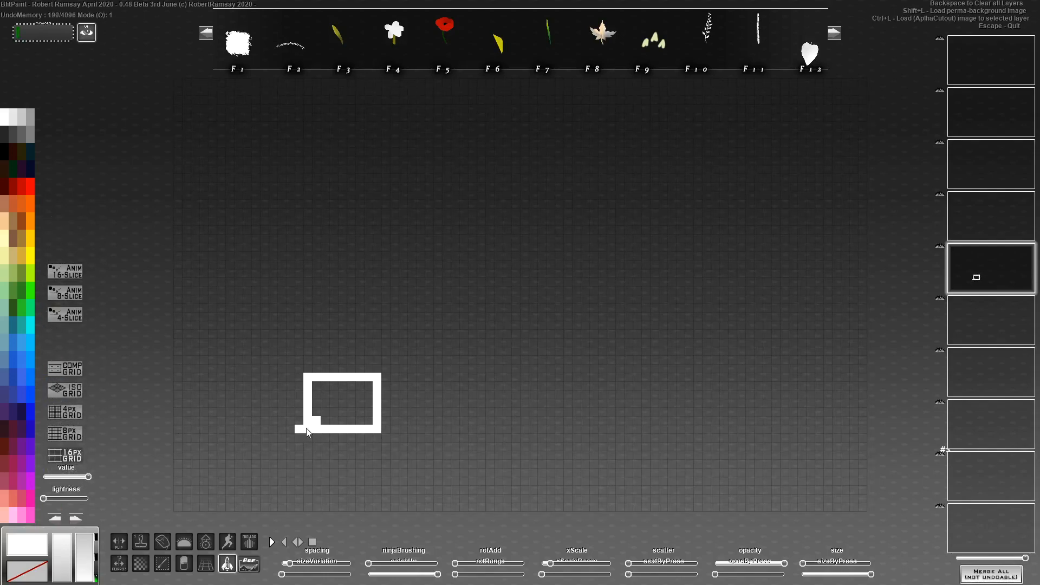
Place a white rectangle outline on the empty canvas with the default brush
click(65, 389)
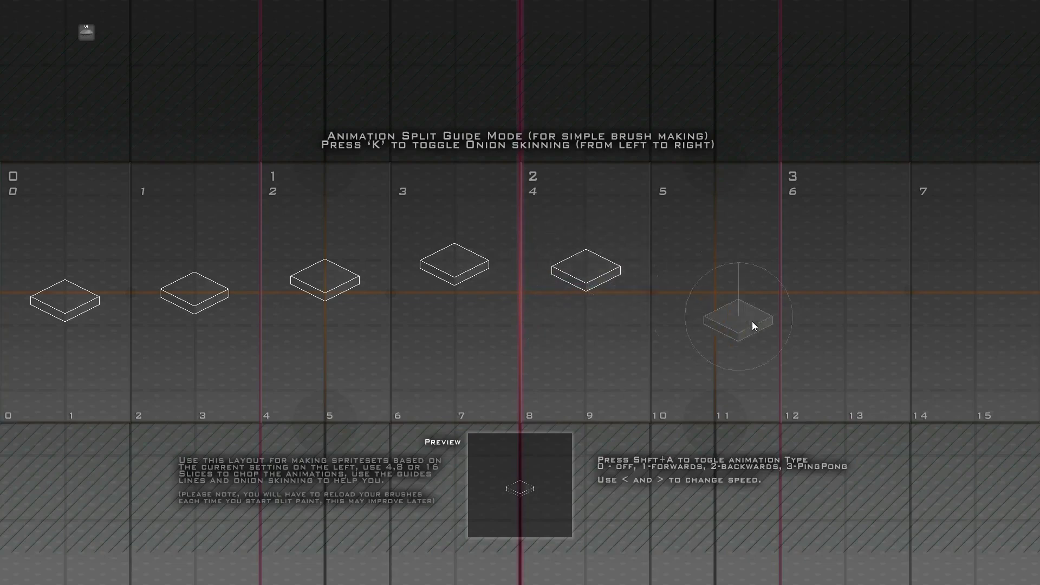
Reposition an isometric slab frame within its slice of the Anim 8-Slice guide
drag(753, 325, 848, 338)
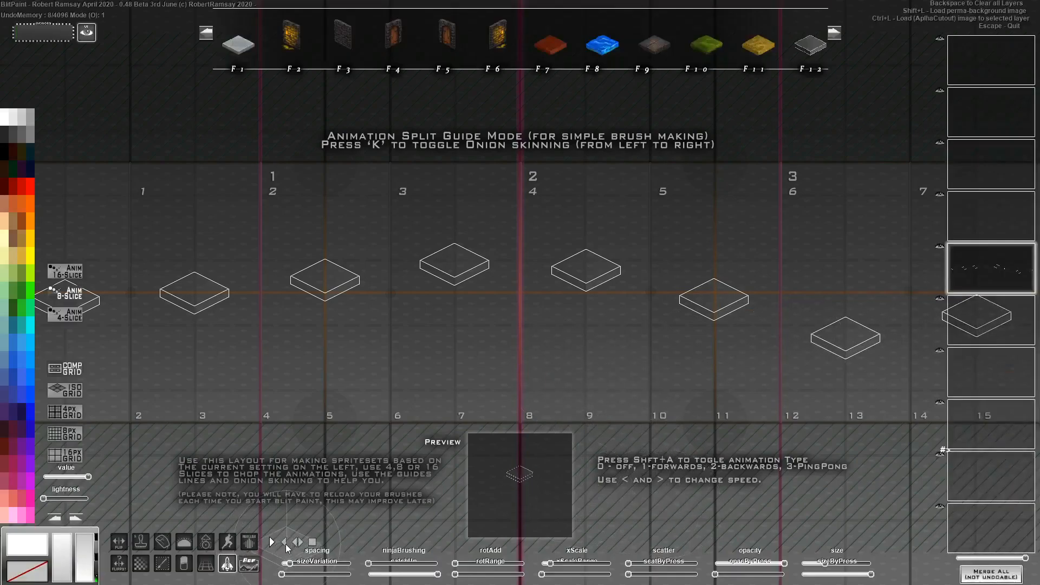
mouse_move(272, 542)
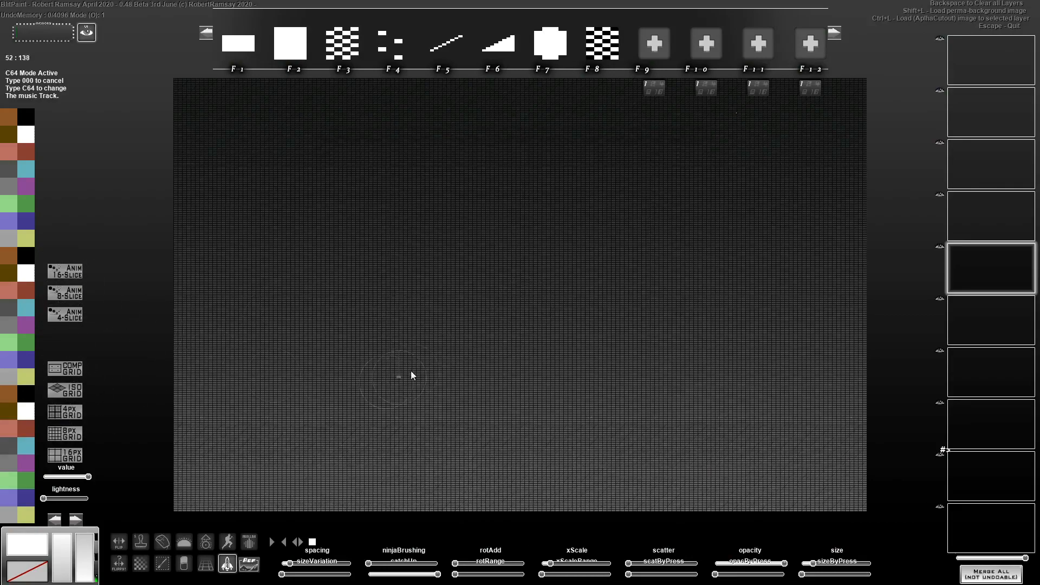
mouse_move(370, 137)
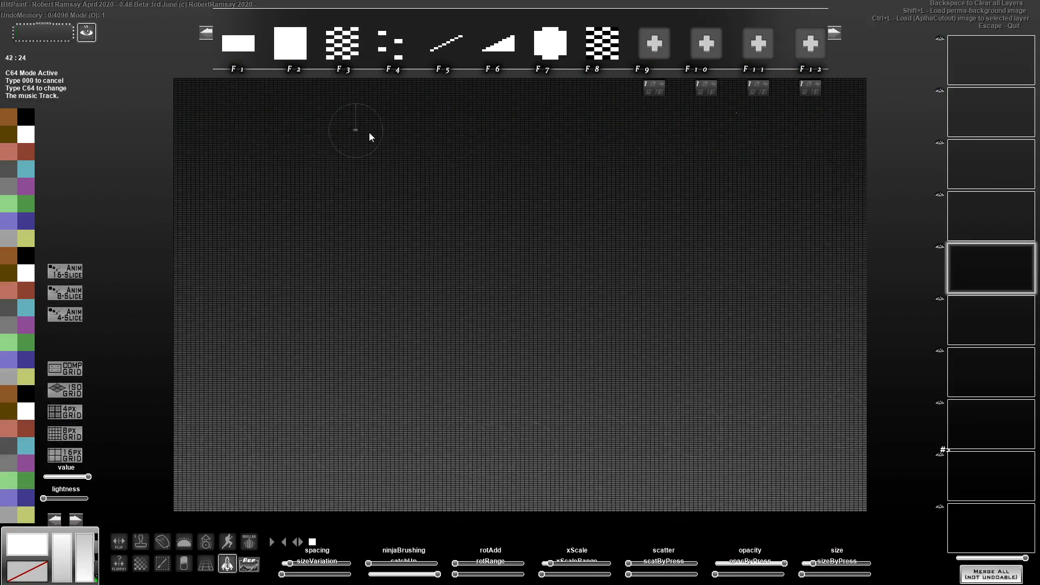
mouse_move(434, 52)
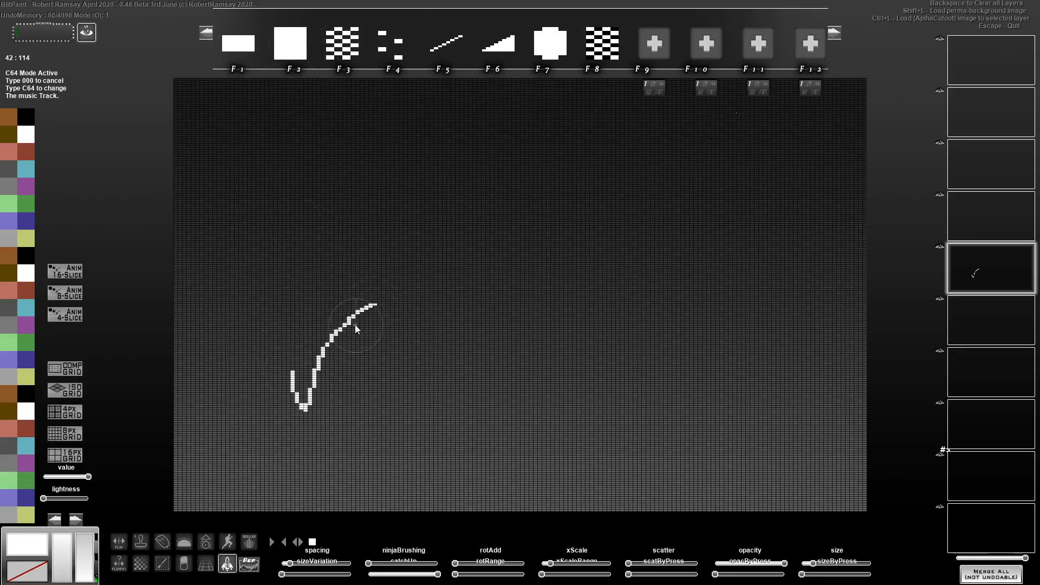
Sketch a thick curved white test stroke across the lower canvas
drag(355, 330, 455, 289)
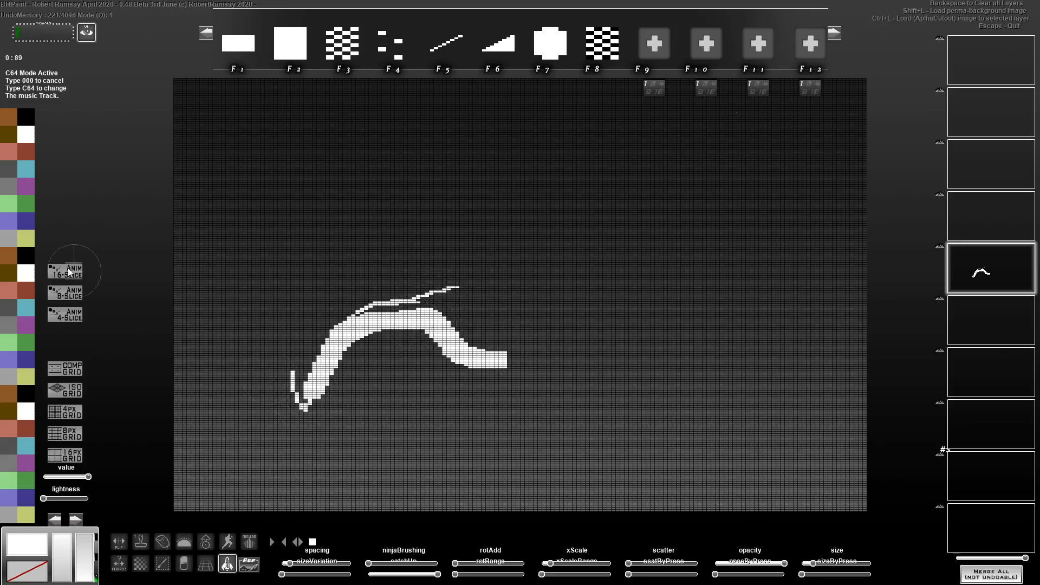
click(12, 153)
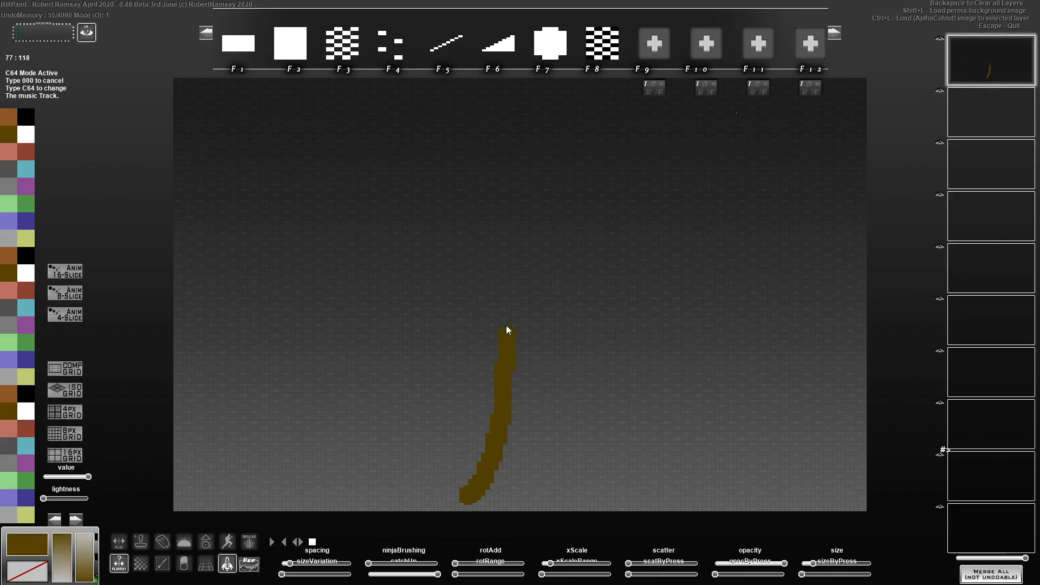
Paint a filled brown tree trunk and a green canopy above it on the top layer
drag(508, 331, 473, 494)
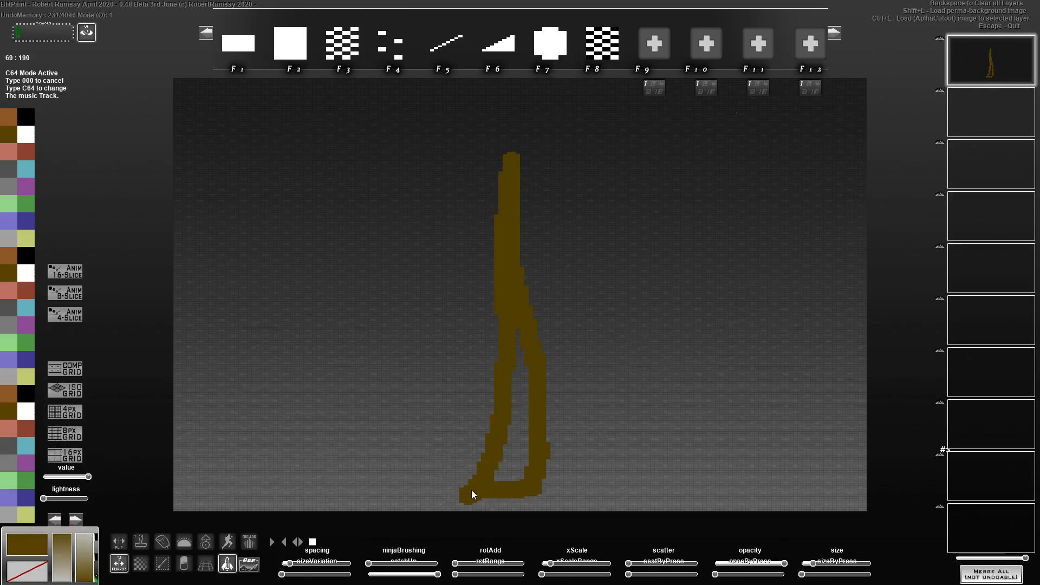
drag(473, 494, 513, 380)
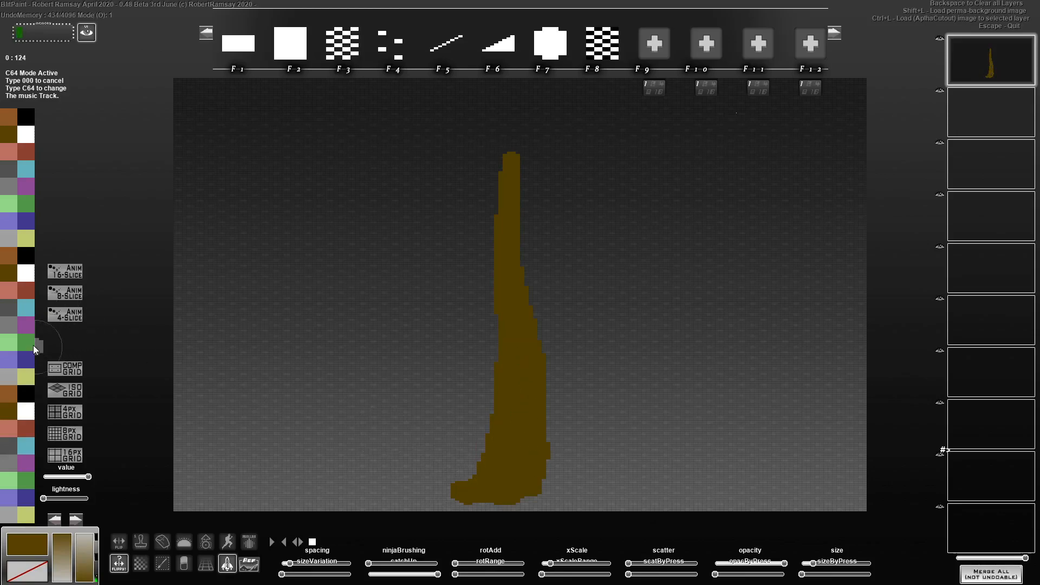
click(511, 149)
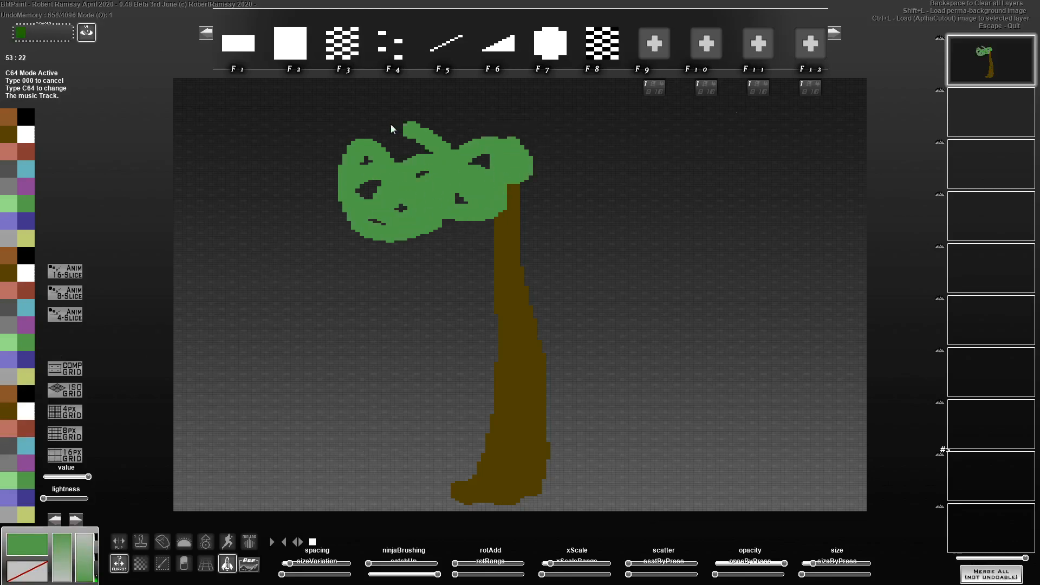
drag(411, 129, 541, 218)
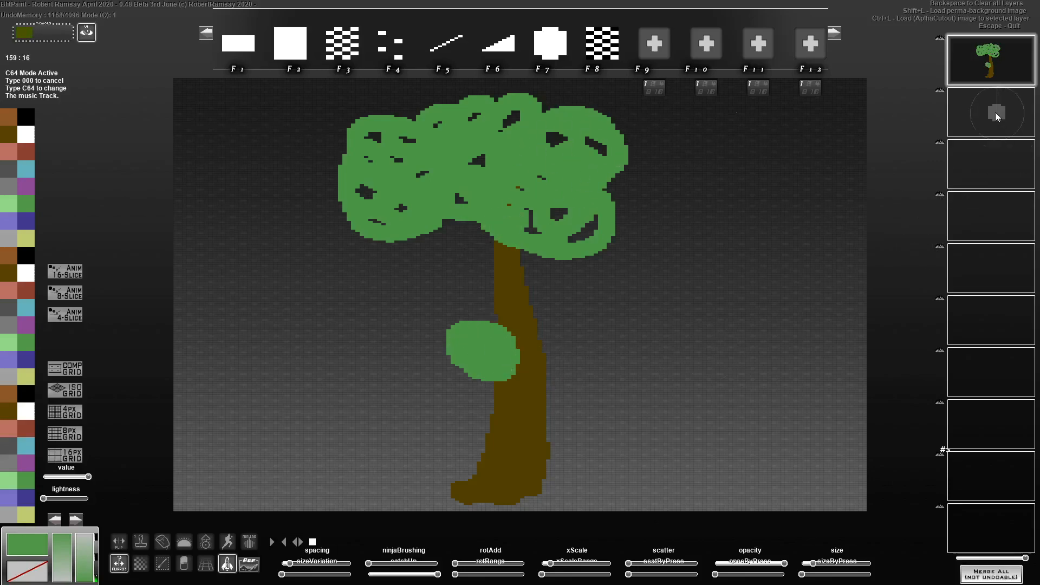
On layer 2, pick dark grey and stipple texture onto the left grass mound
click(483, 432)
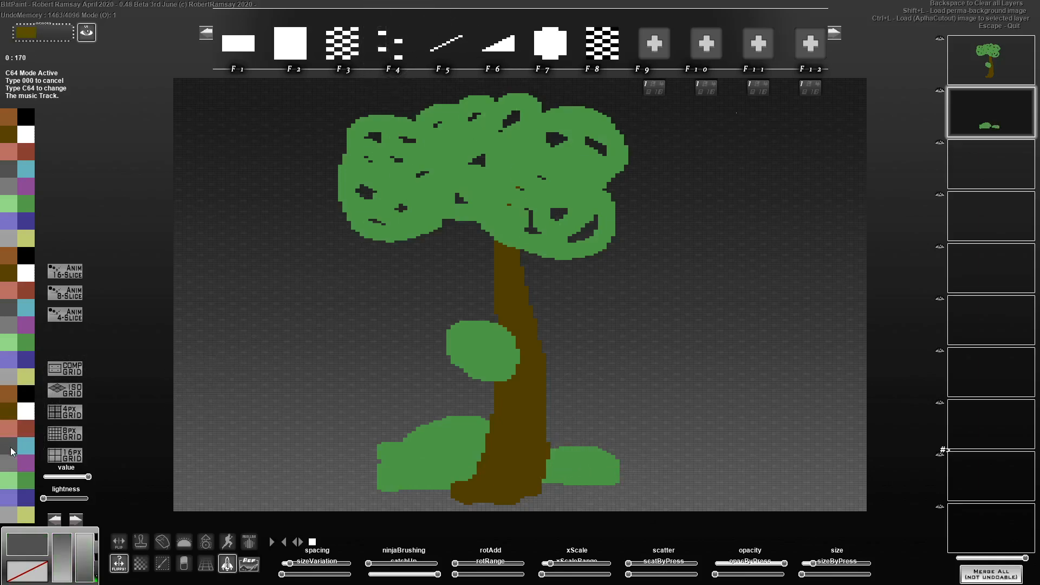
click(383, 469)
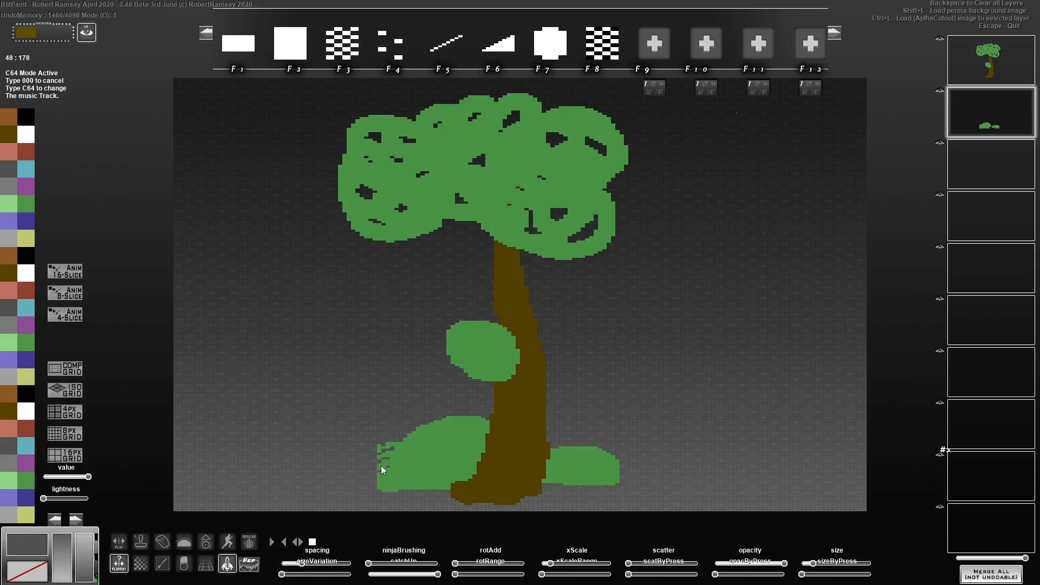
drag(385, 465, 425, 478)
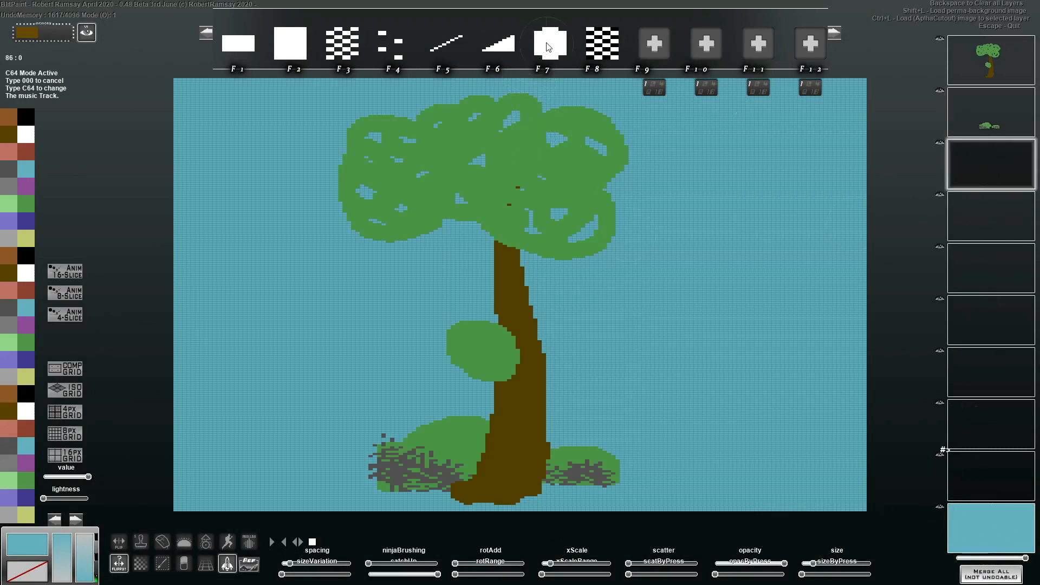
Switch to the F7 solid blob brush for painting the grey rock
click(601, 468)
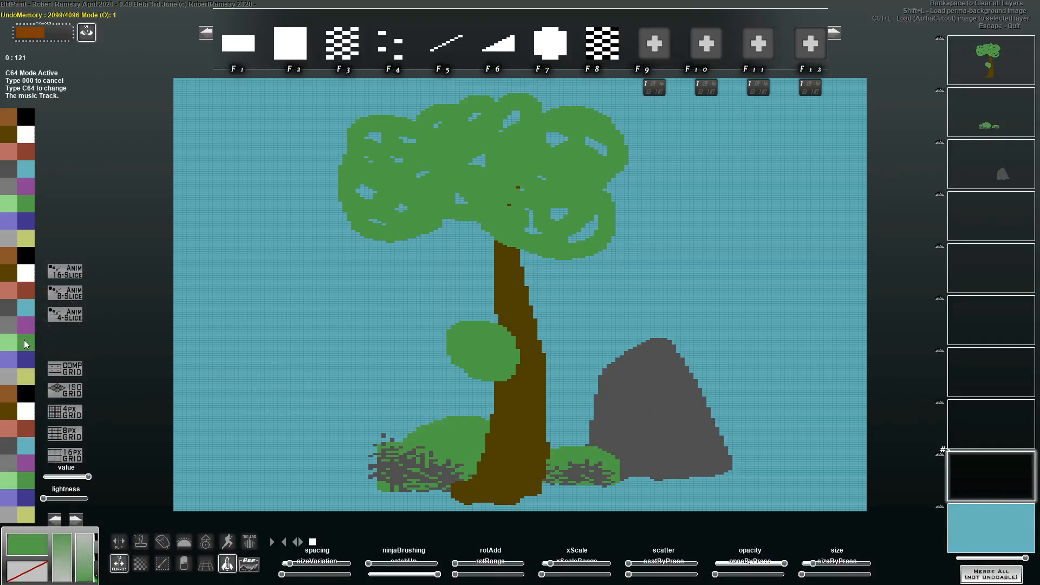
Paint green grass along the bottom edge from left to right in three strokes
drag(371, 464, 239, 468)
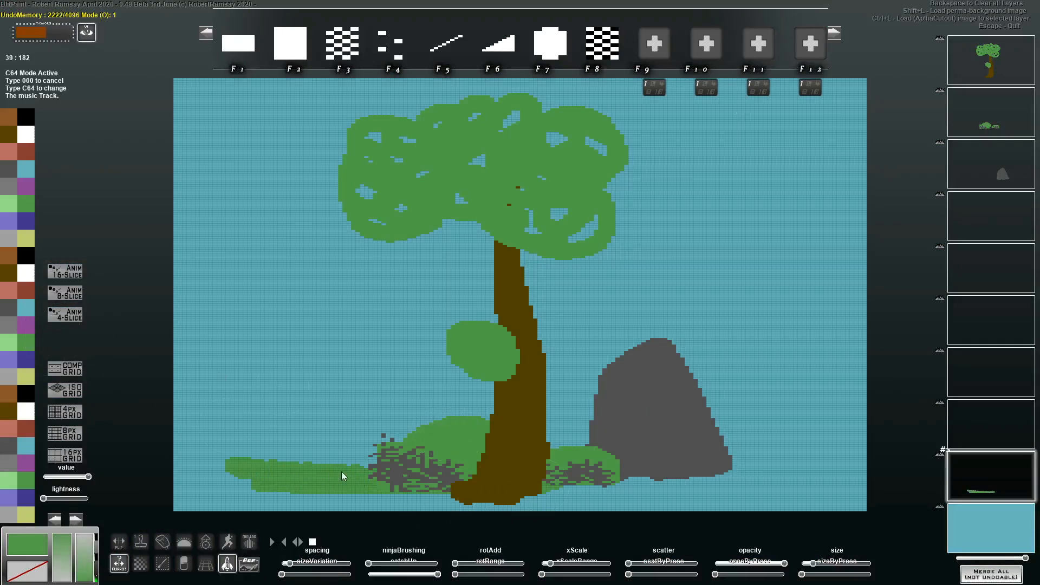
drag(345, 476, 852, 471)
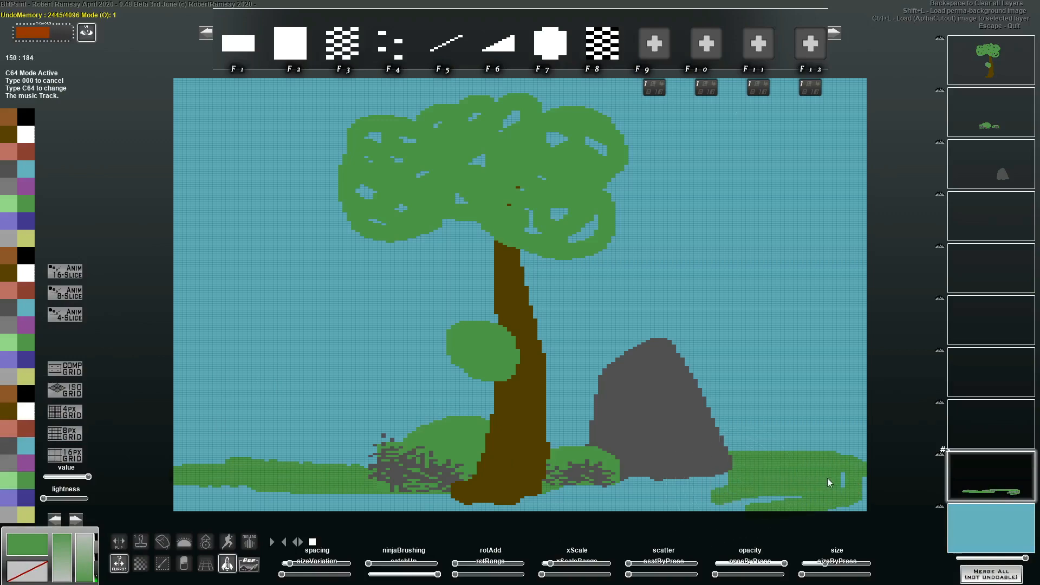
drag(830, 482, 438, 508)
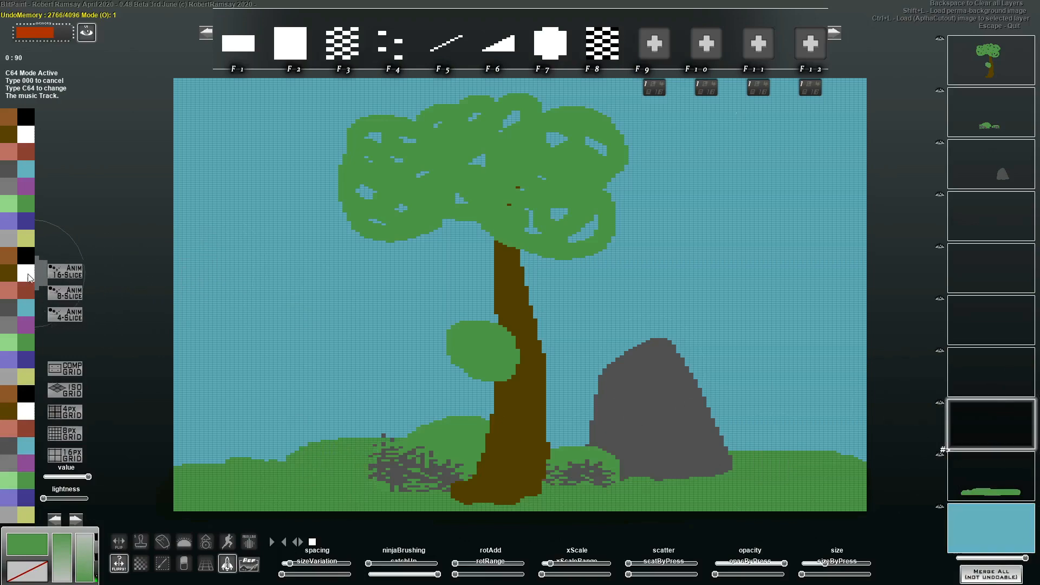
Pick white and paint the cloud shapes with textured, dithered edges
click(663, 225)
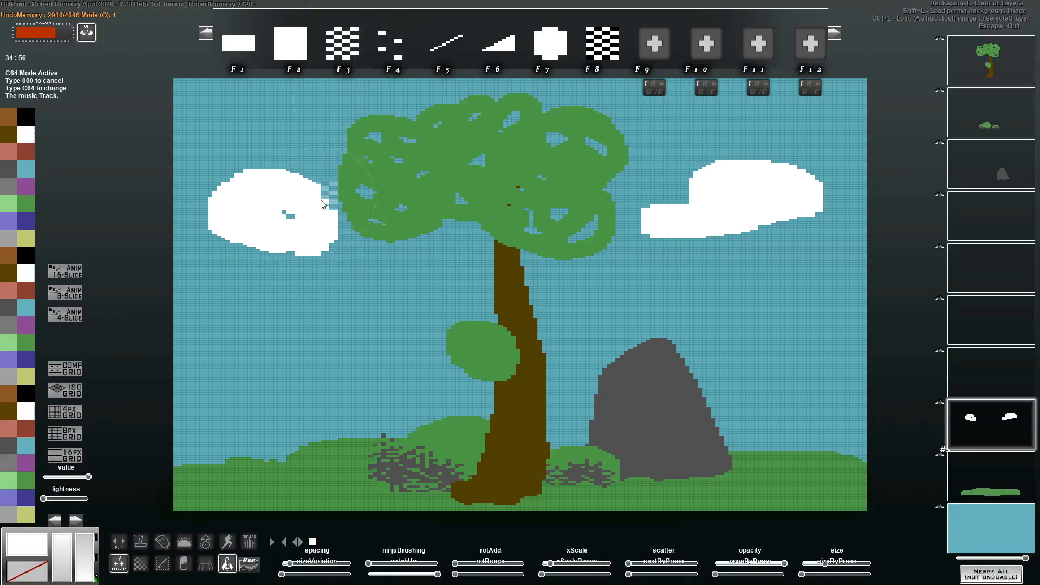
drag(318, 198, 325, 266)
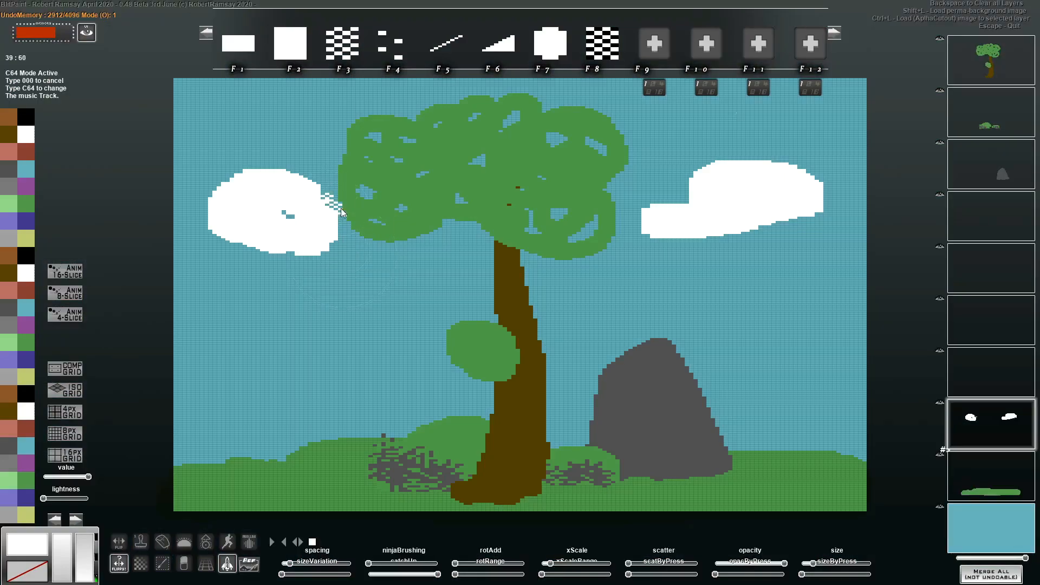
drag(342, 213, 259, 259)
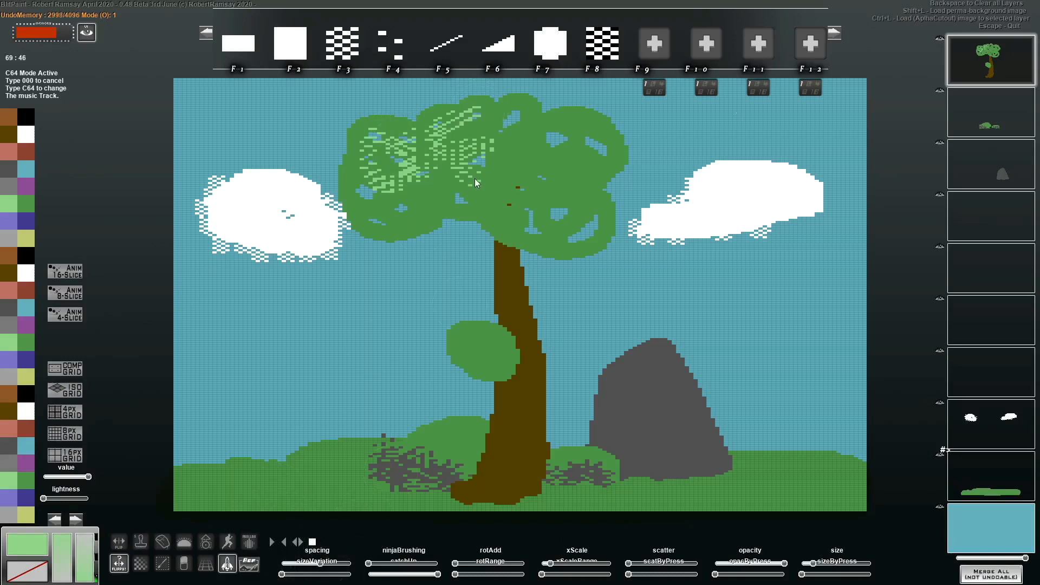
Speckle light-green highlights back and forth across the treetop
drag(475, 183, 603, 140)
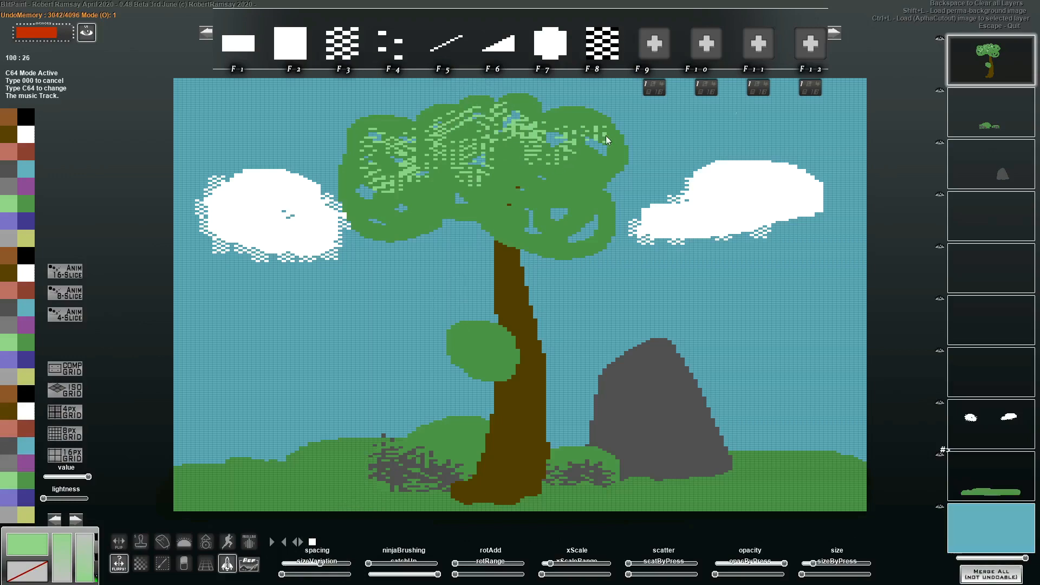
drag(606, 139, 415, 195)
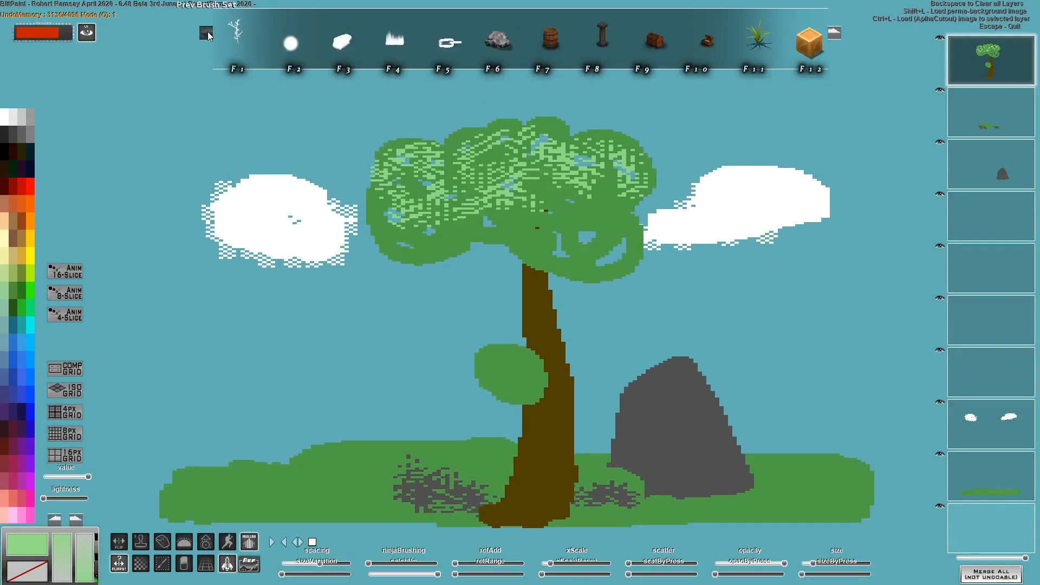
Switch to the previous brush set to get the square brushes
click(205, 32)
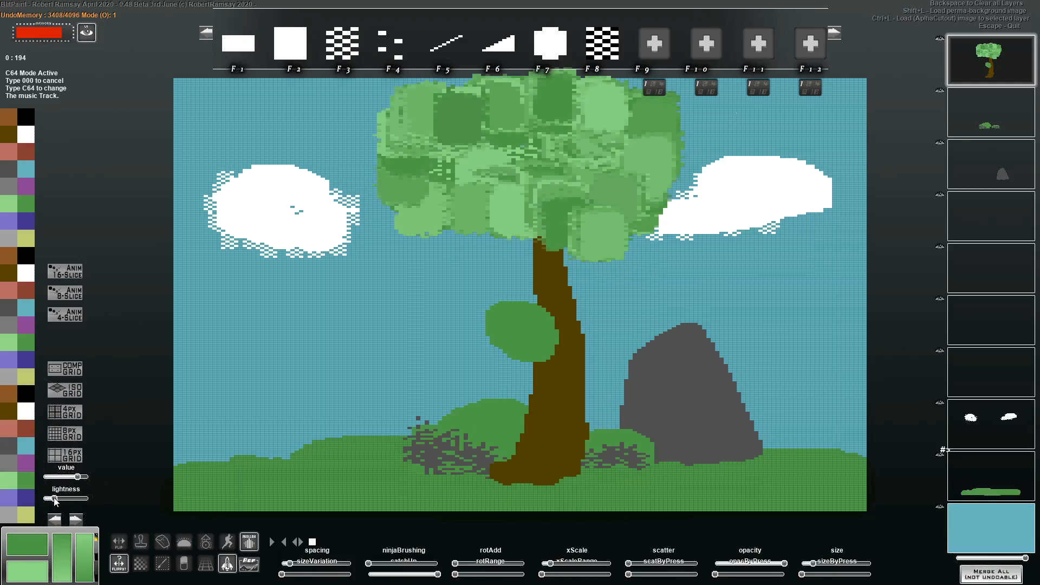
Drag the lightness slider to a lighter green for the bush highlights
drag(53, 477, 83, 476)
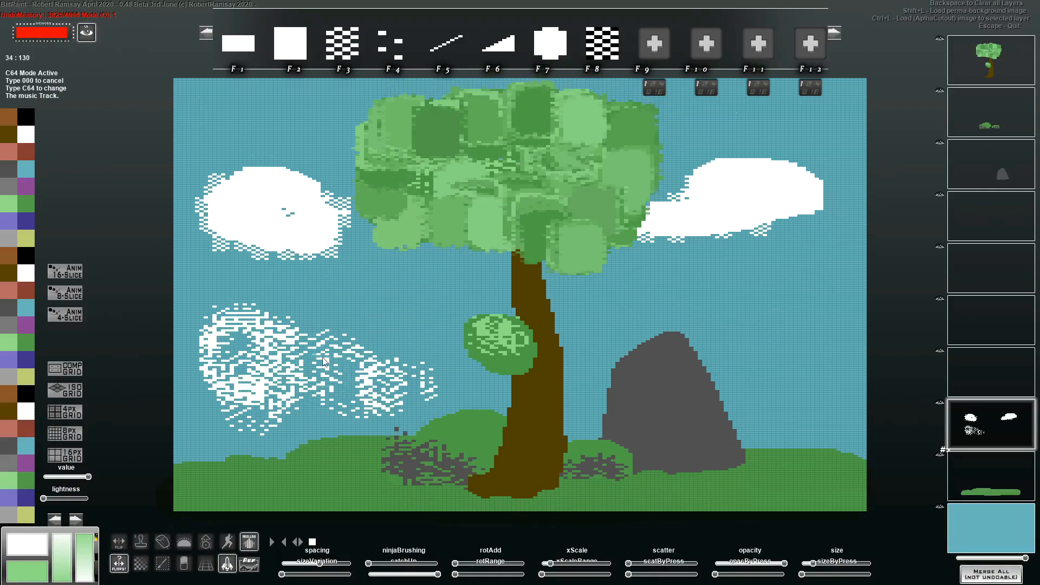
Merge all layers into the bottom layer and select an empty layer
click(325, 385)
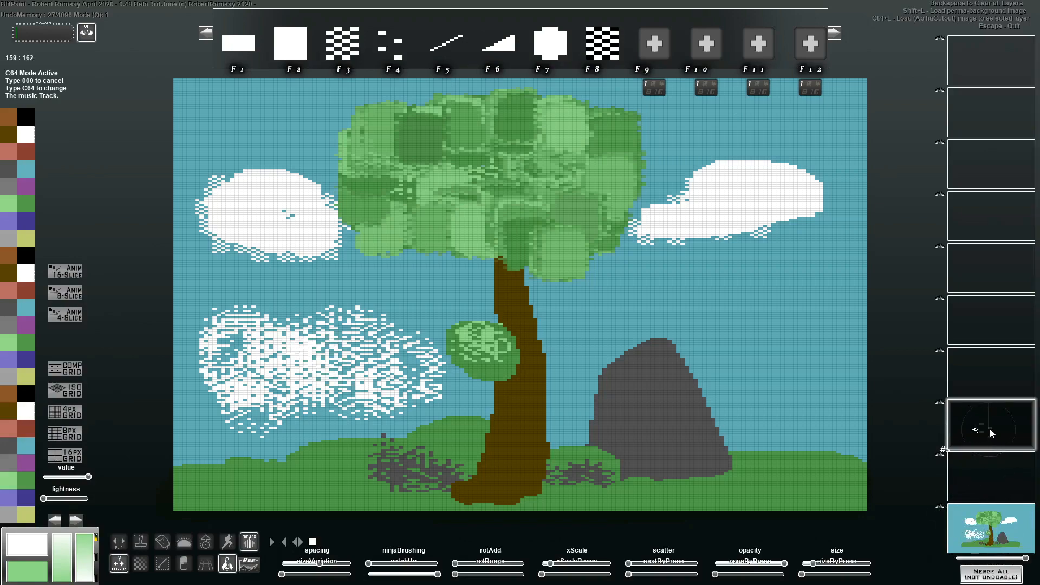
click(428, 328)
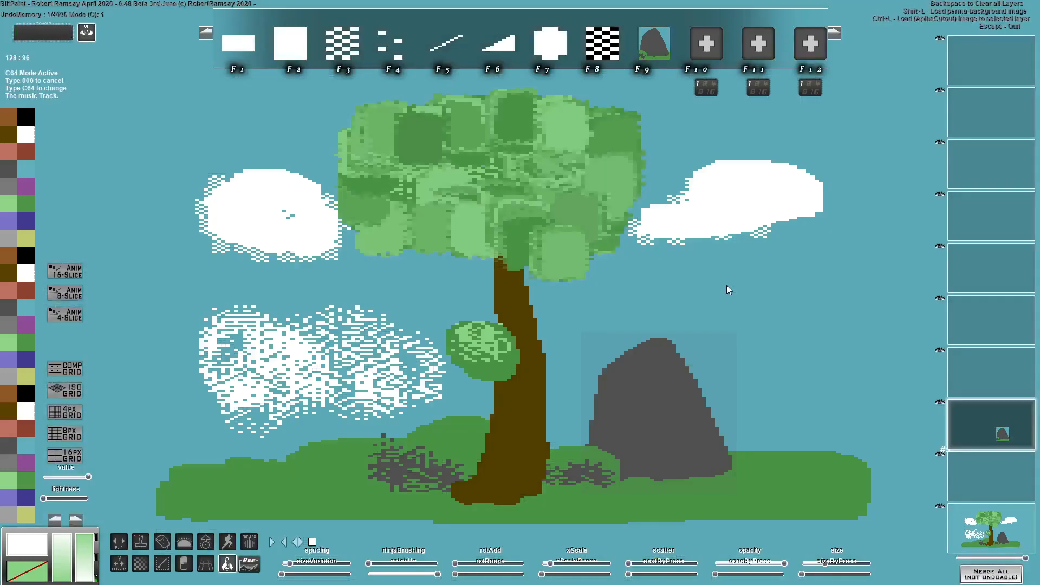
mouse_move(593, 343)
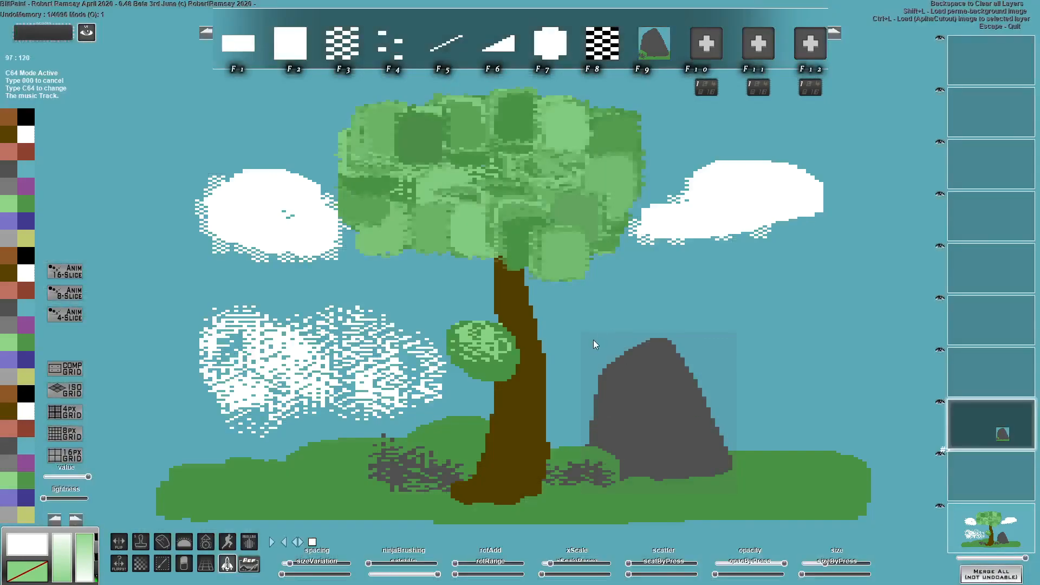
mouse_move(713, 386)
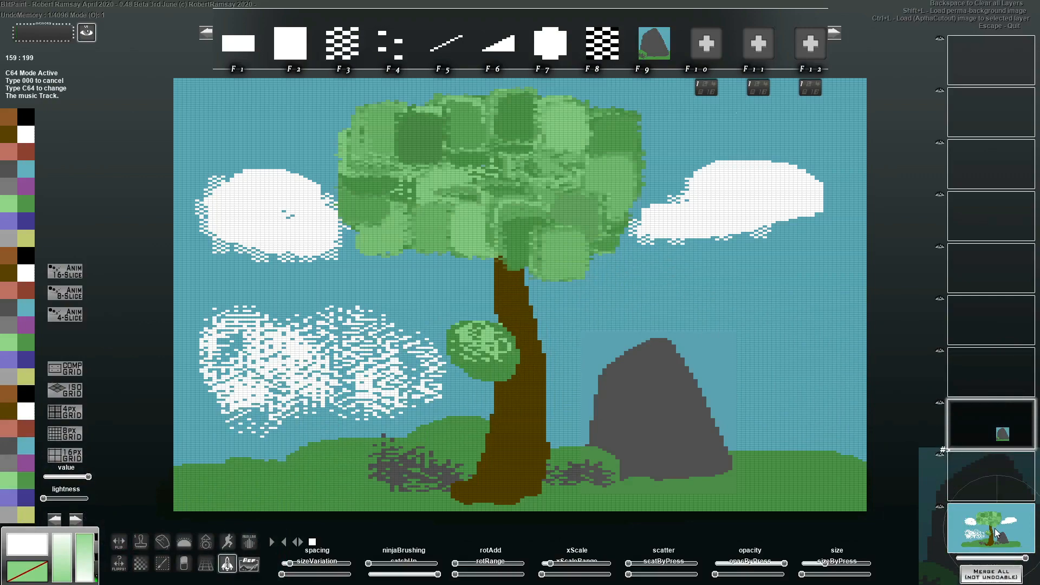
Make the bottom merged scene layer active for stamping the rock brush
click(638, 305)
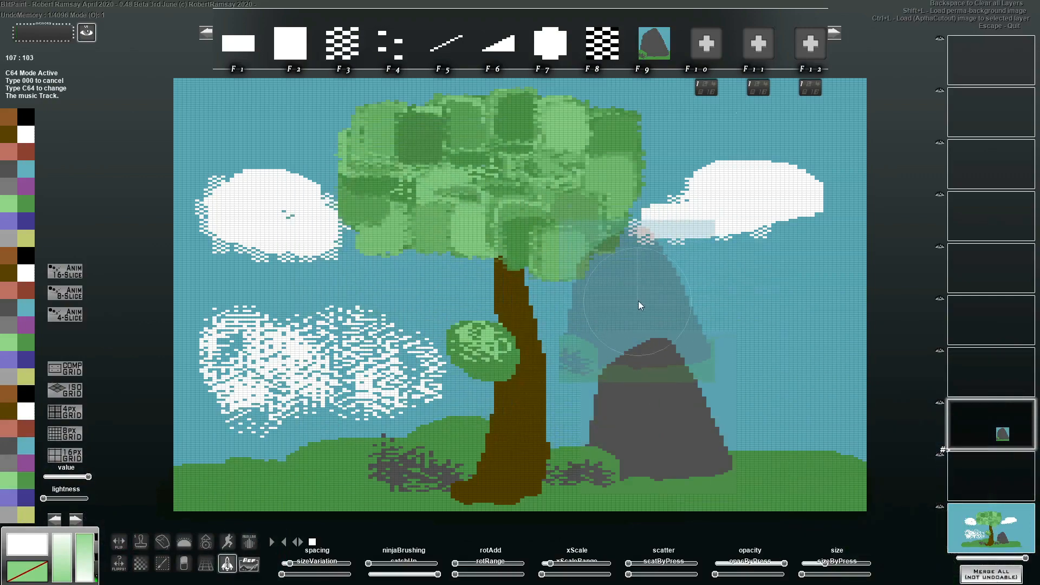